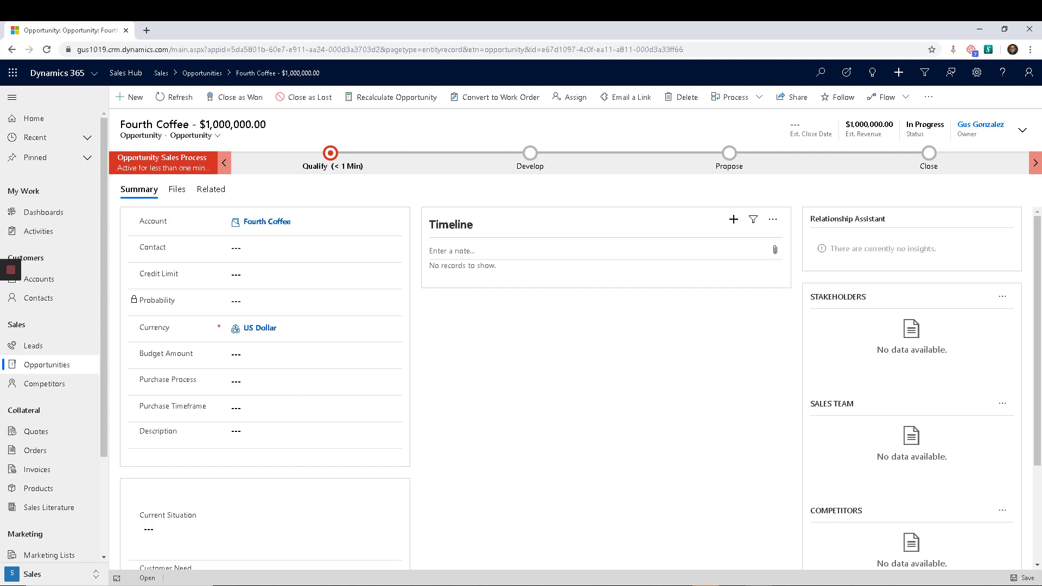
mouse_move(234, 97)
type("make")
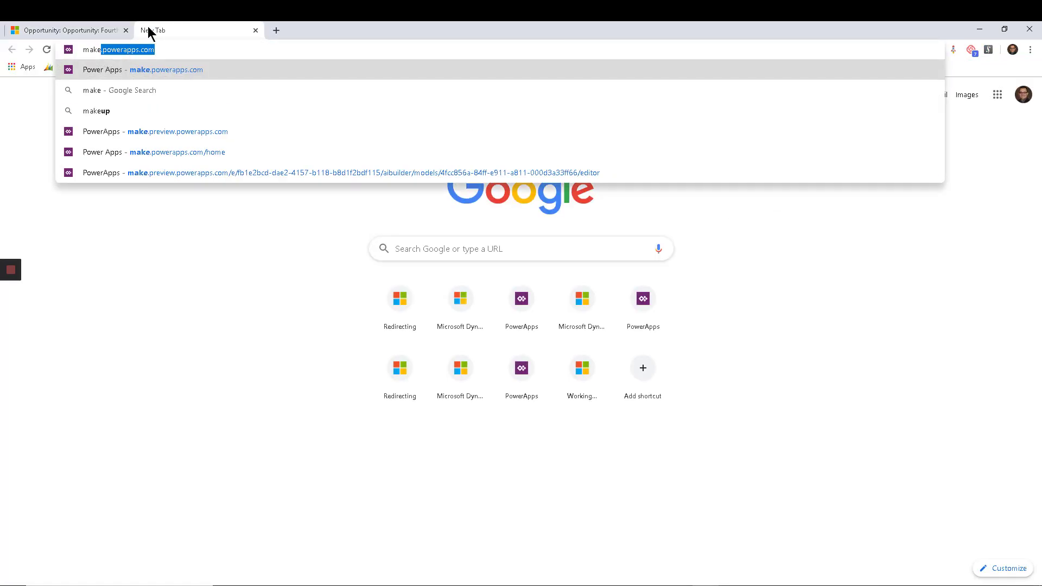
Load the Power Apps maker home page from the make.powerapps.com suggestion.
left_click(177, 151)
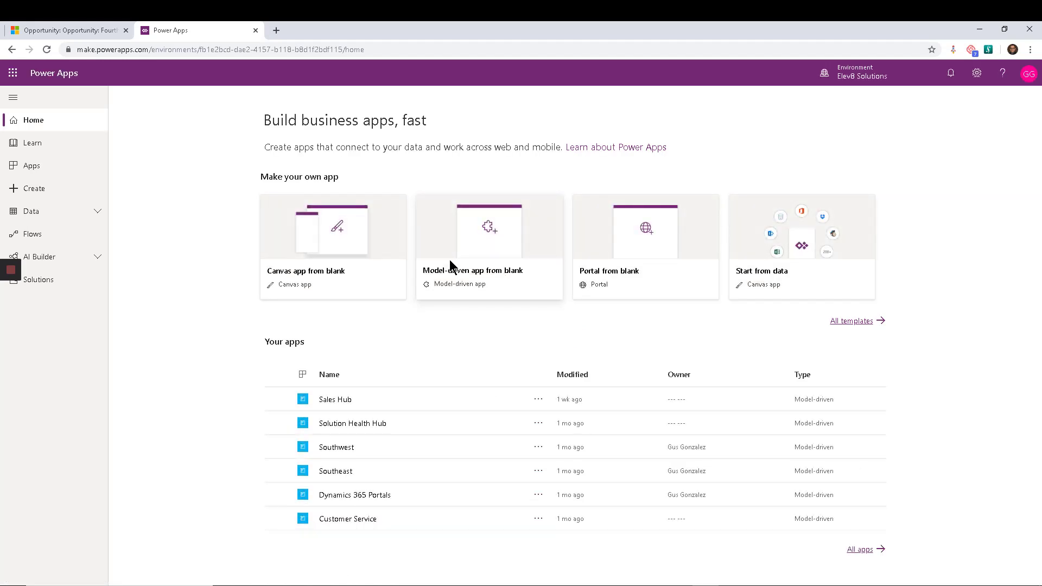
mouse_move(172, 281)
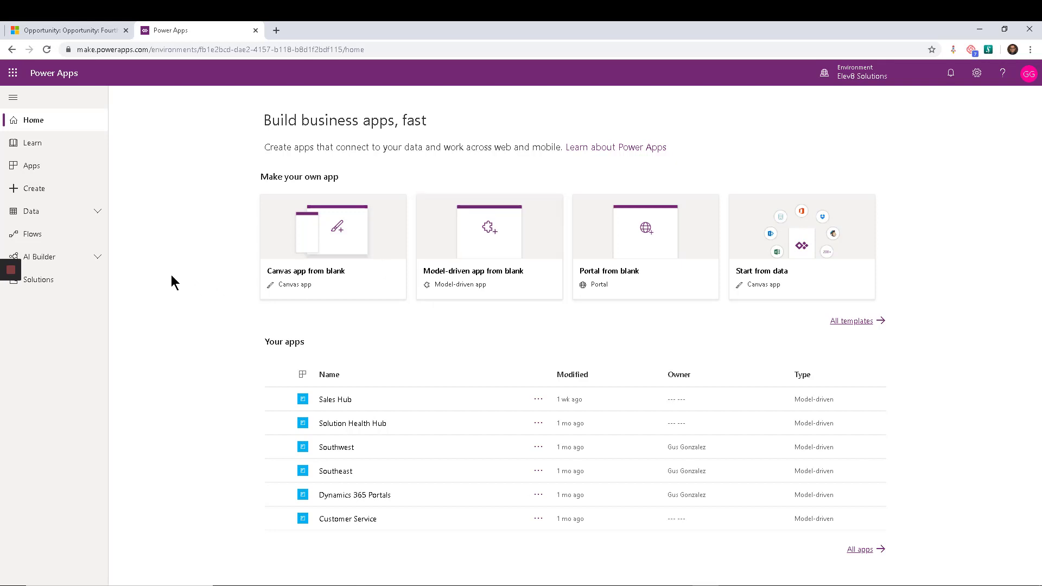
Browse the Entities list under Data and open the Account entity.
left_click(30, 211)
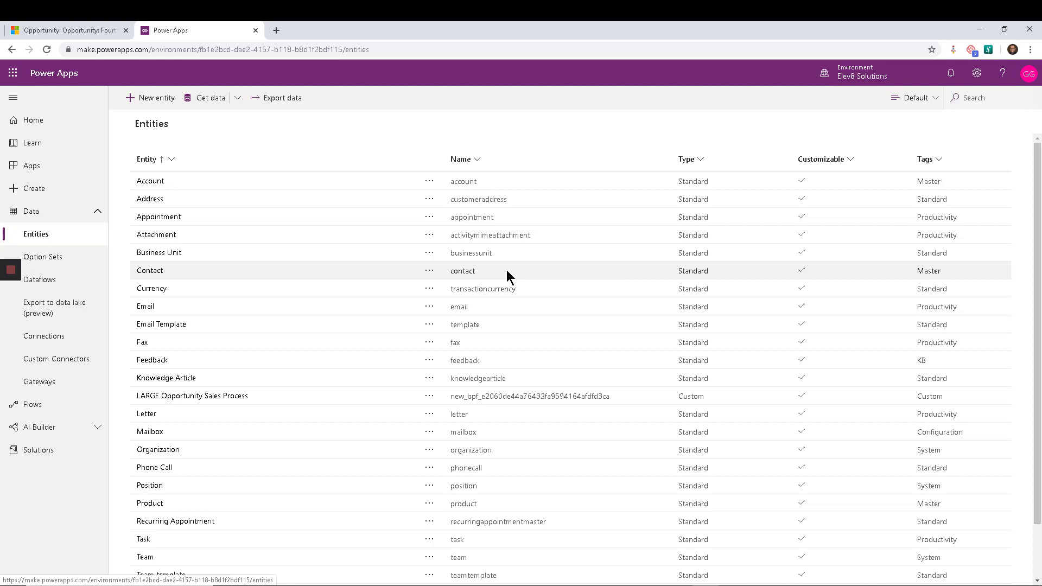
mouse_move(453, 226)
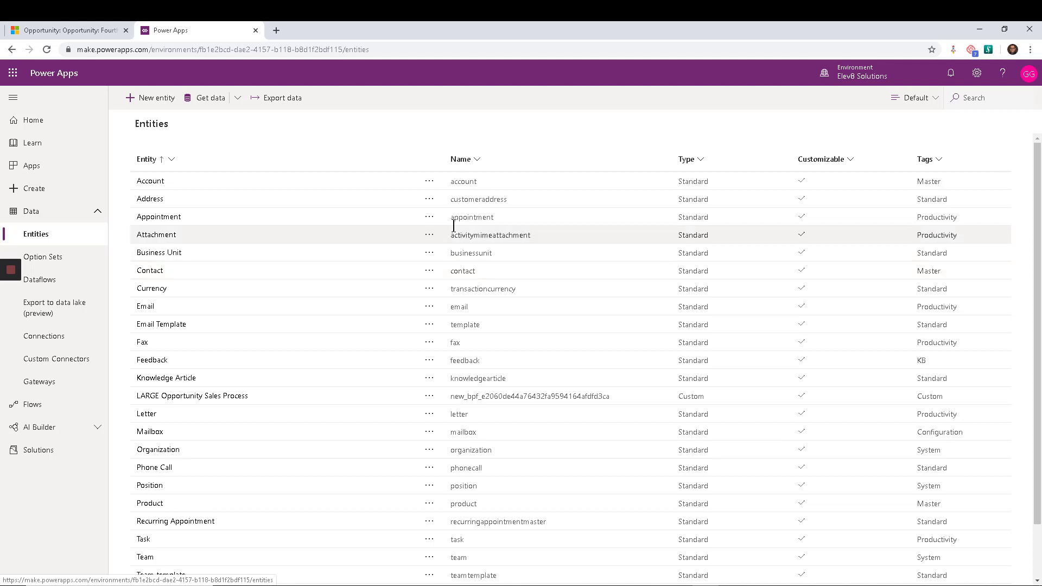
mouse_move(828, 117)
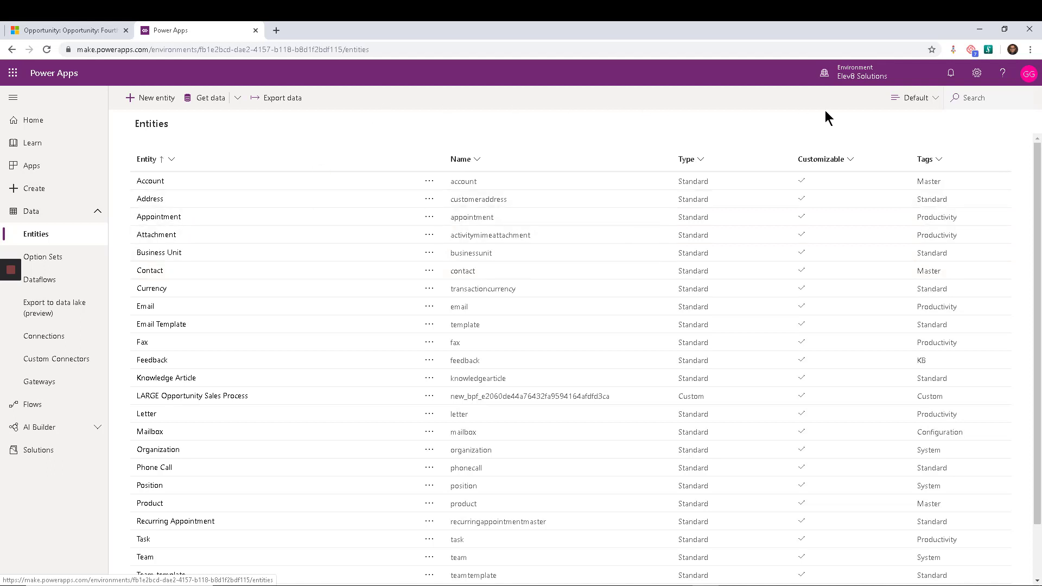
scroll("down", 3)
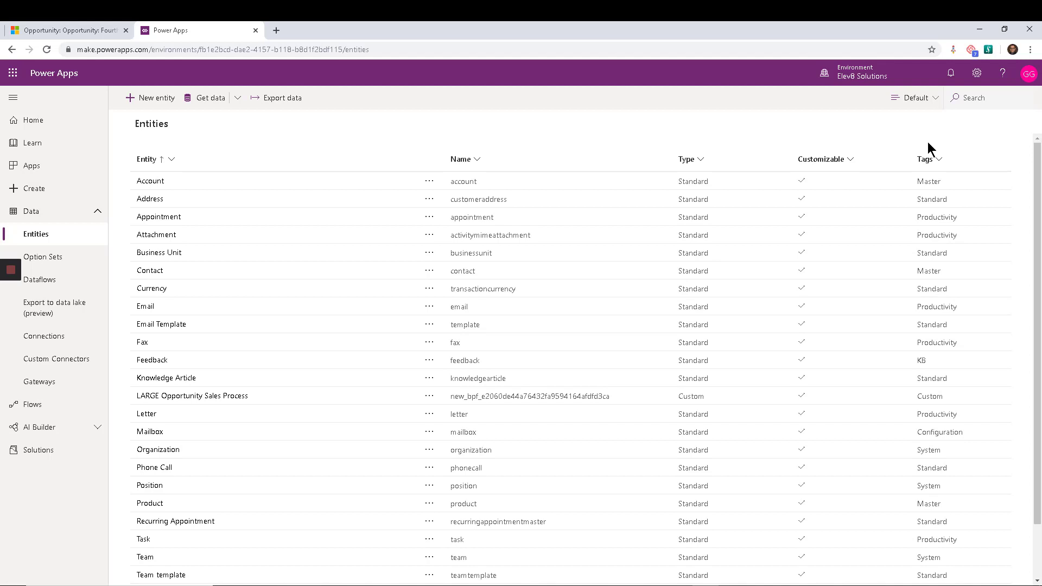
mouse_move(772, 133)
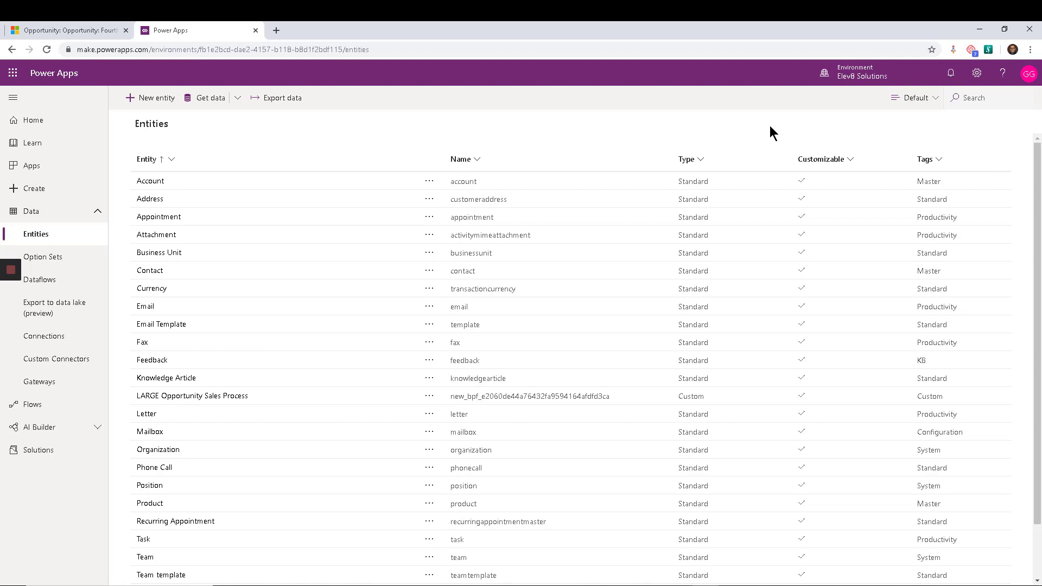
left_click(151, 180)
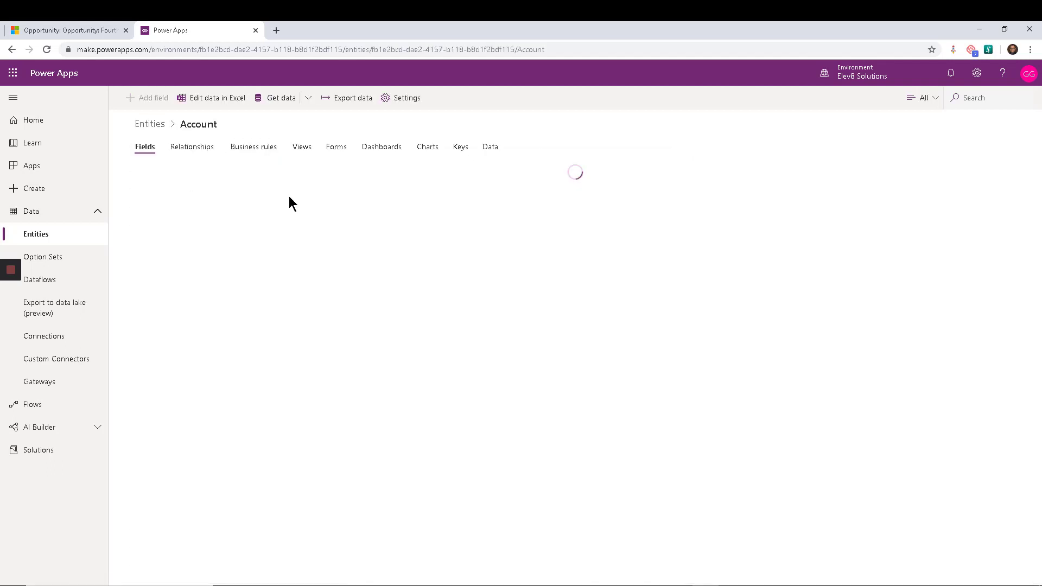
mouse_move(424, 259)
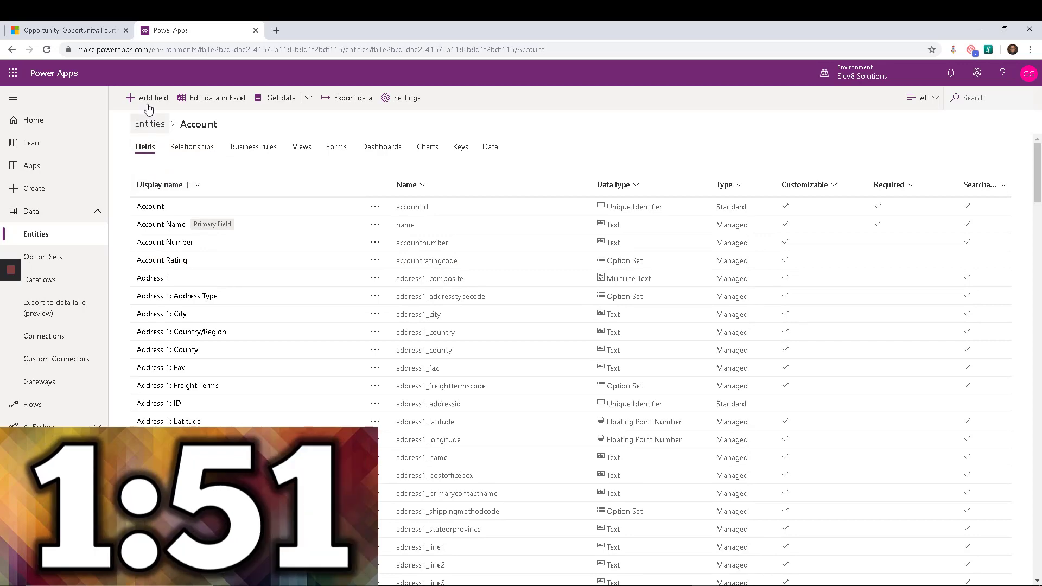
Start a new field on the Account entity with a blank properties panel.
left_click(152, 98)
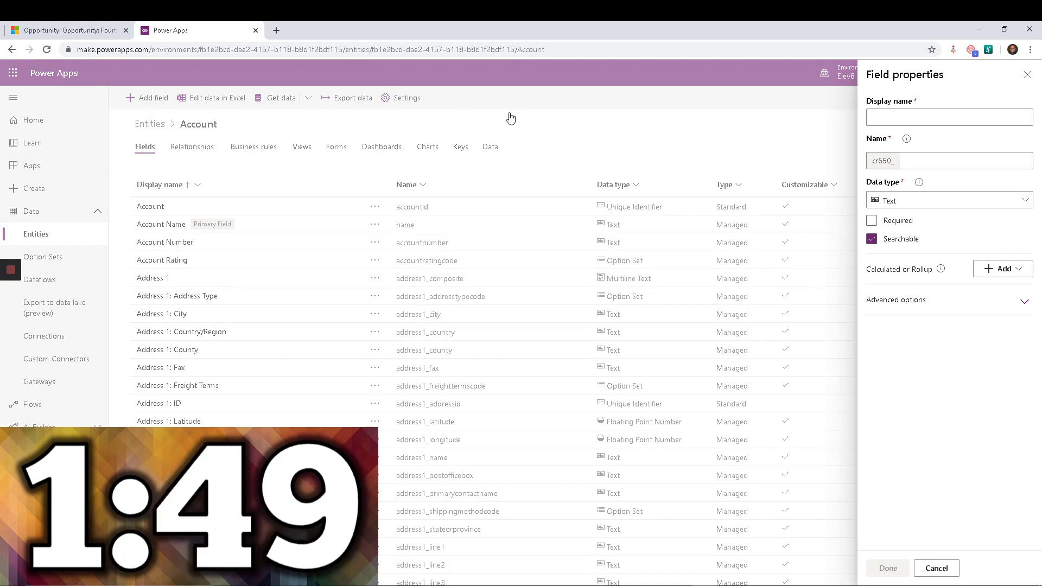
Name the new Account field 'ERP Account No'.
left_click(948, 117)
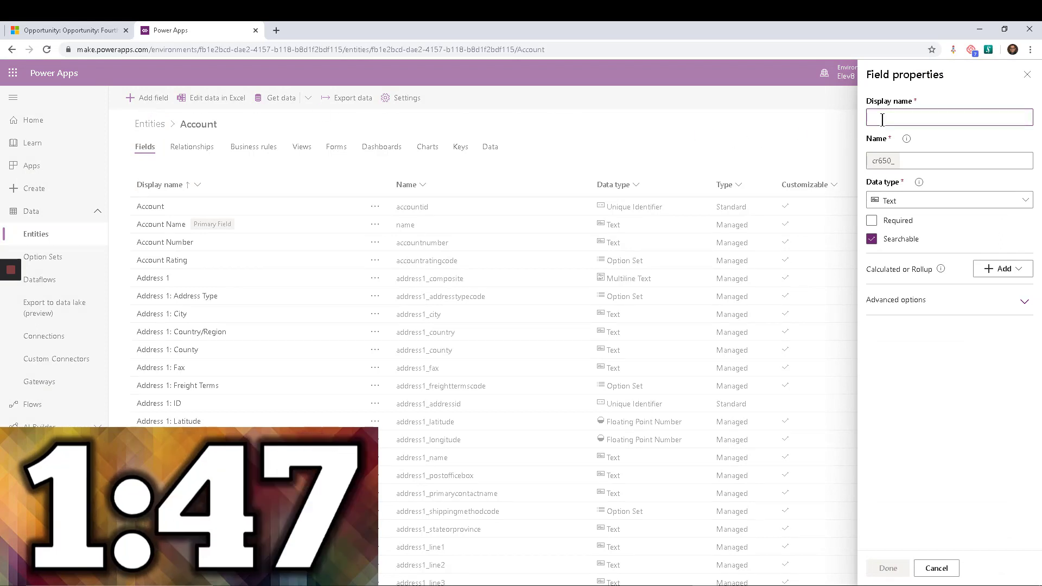
type("ERP")
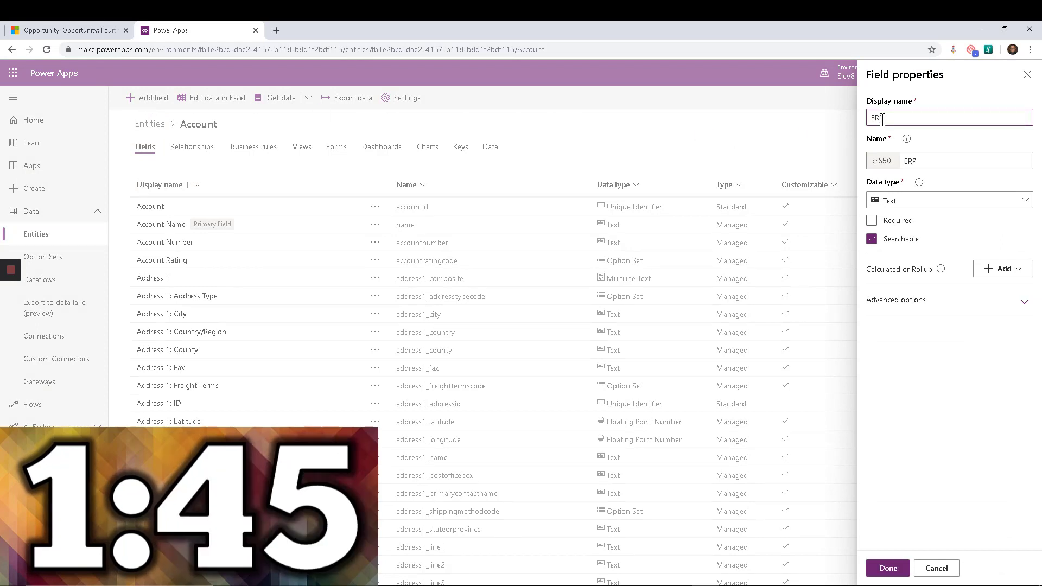
type("Accopunt")
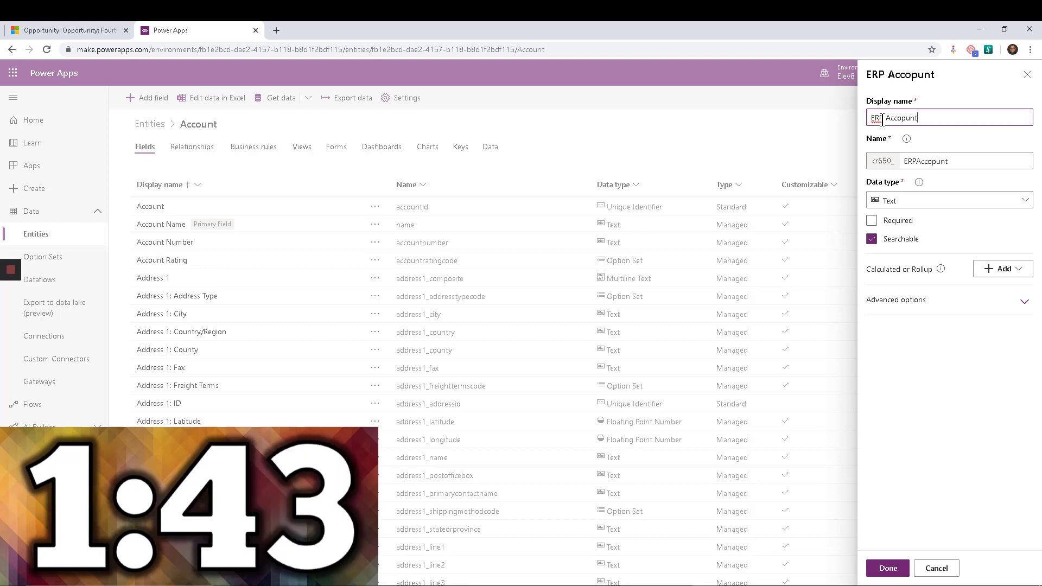
type("Account")
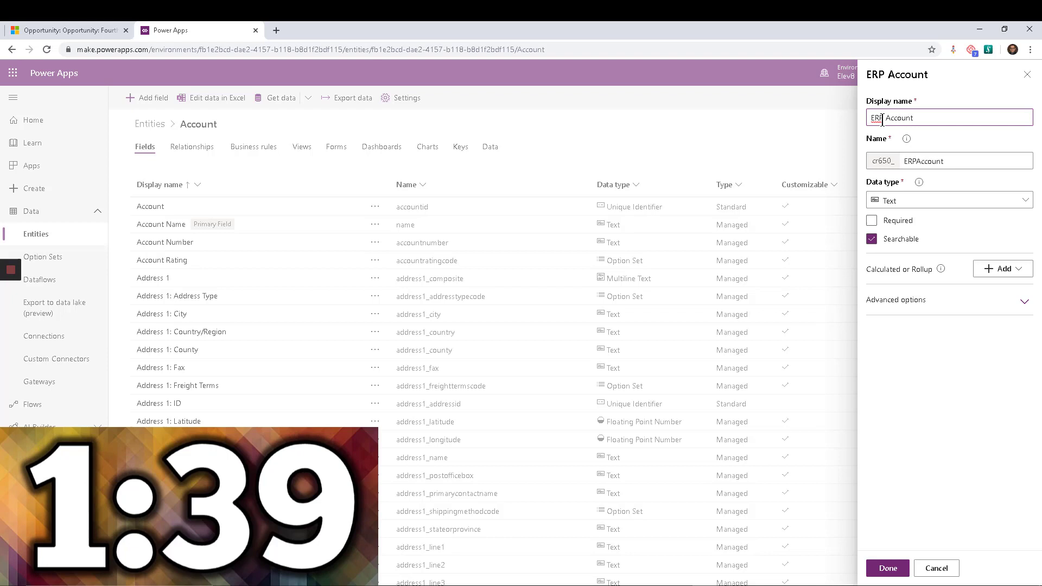
type("No")
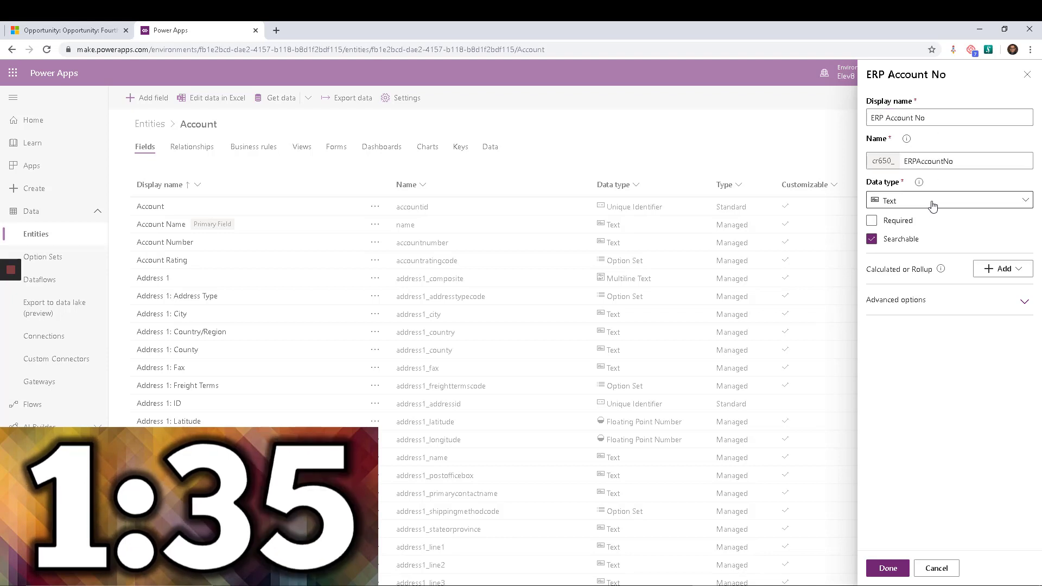
left_click(947, 201)
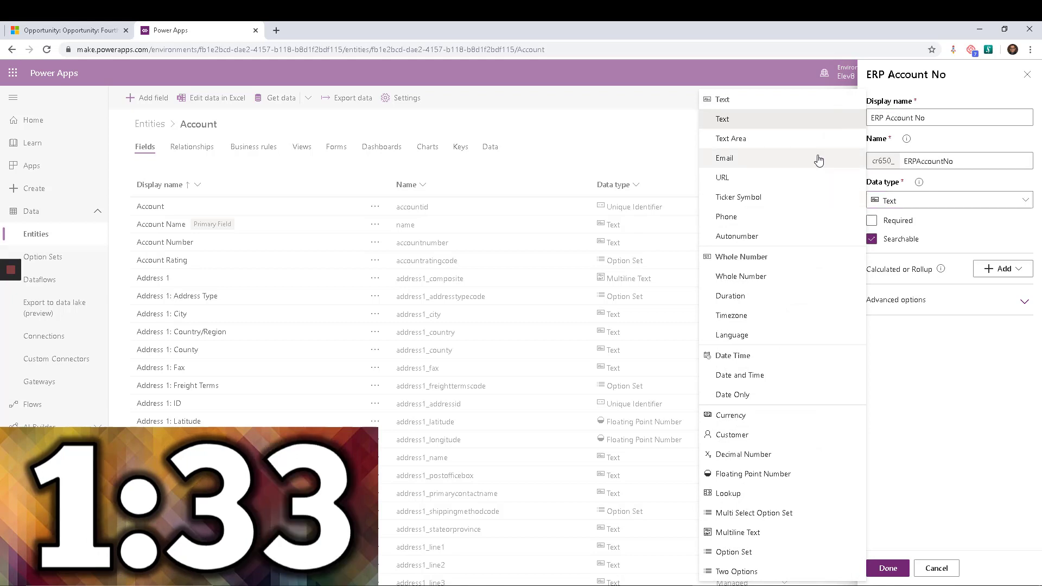
mouse_move(797, 375)
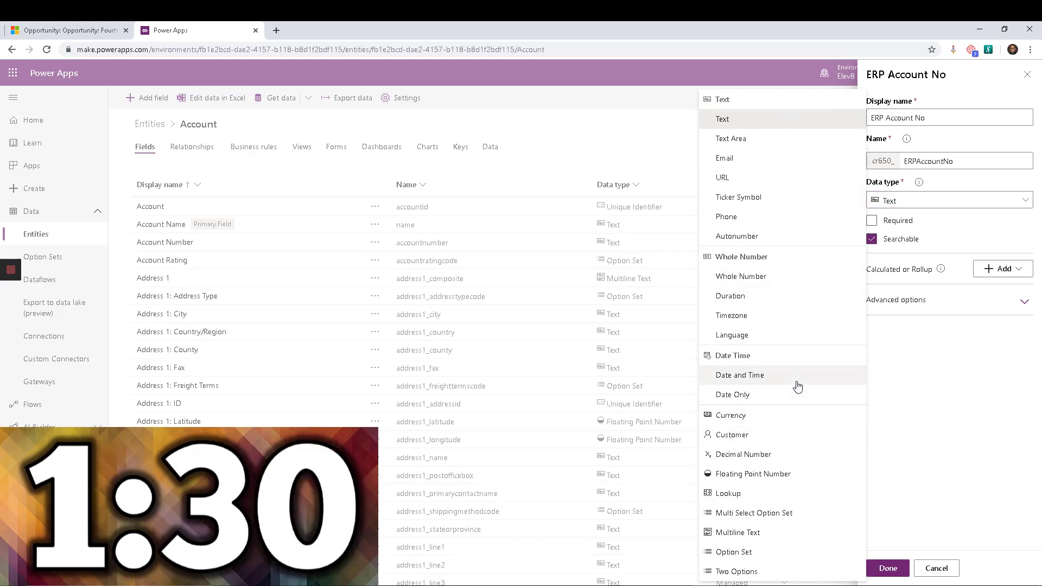
mouse_move(793, 414)
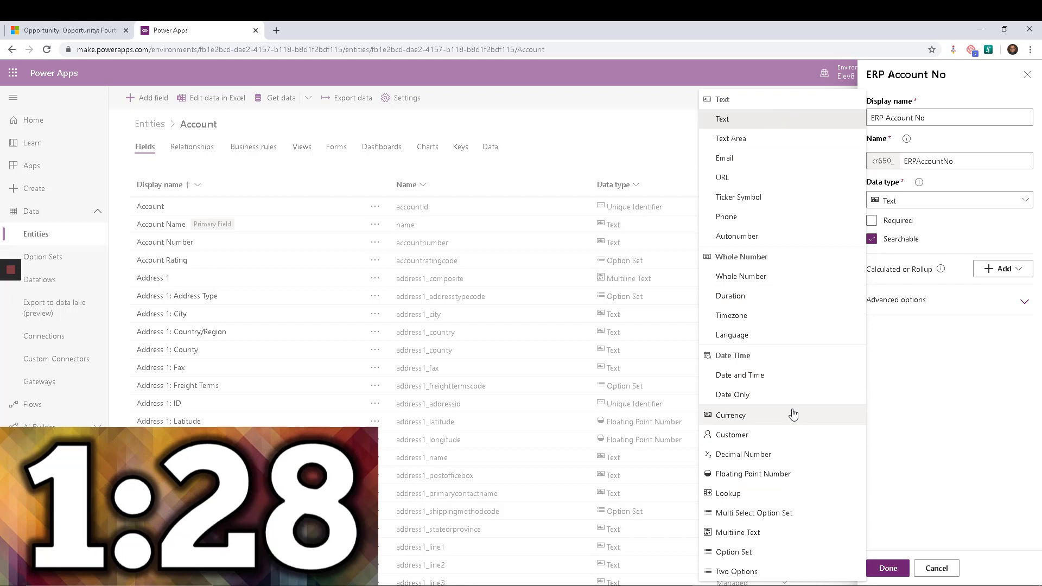
mouse_move(727, 359)
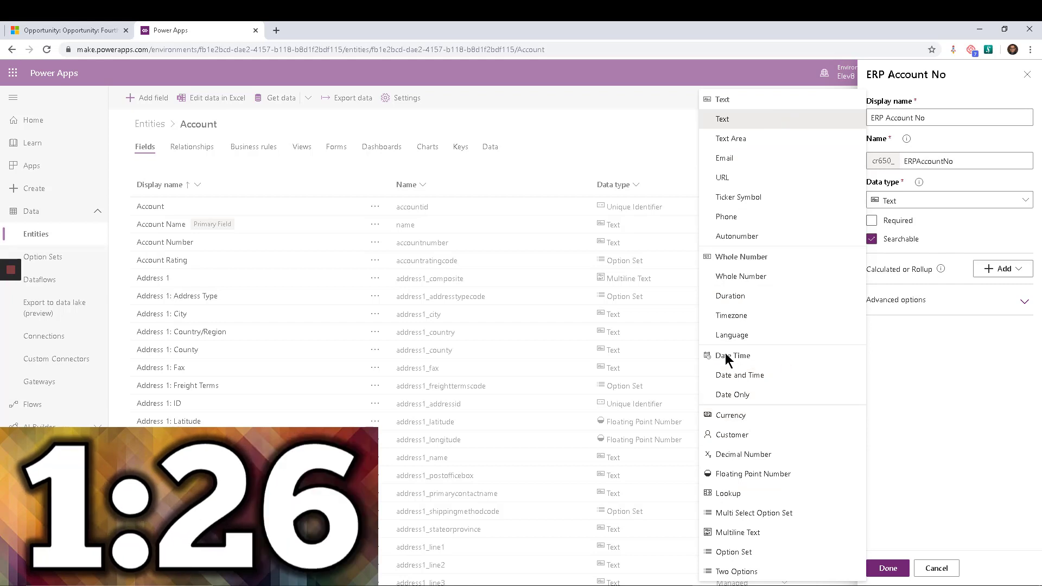
mouse_move(746, 266)
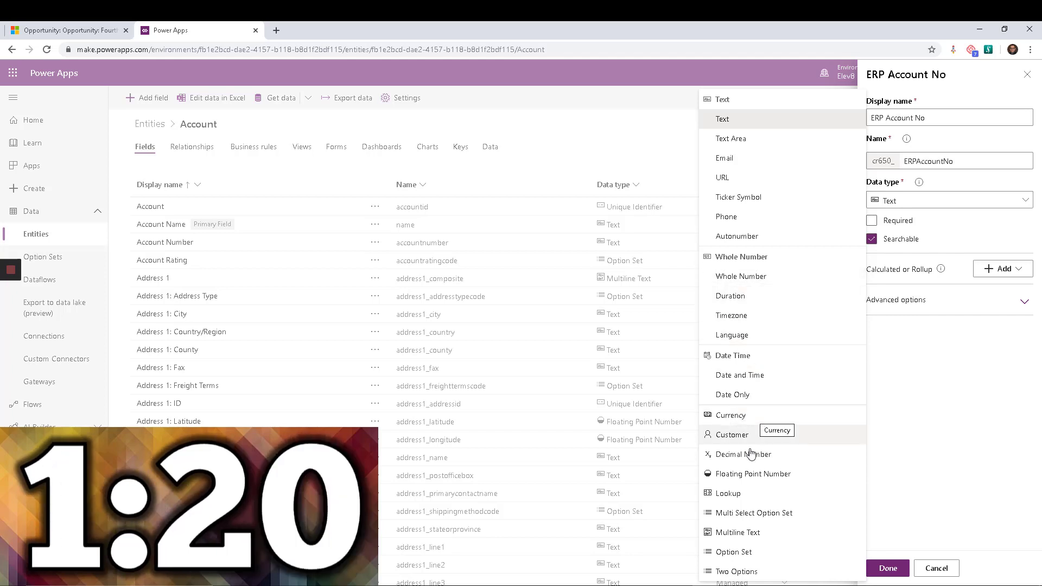
mouse_move(754, 474)
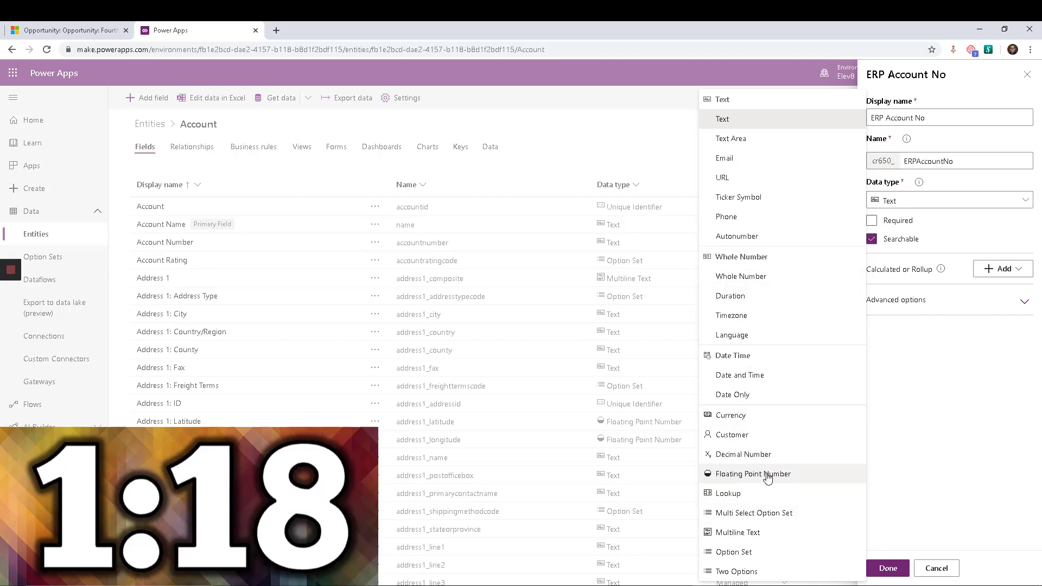
mouse_move(791, 295)
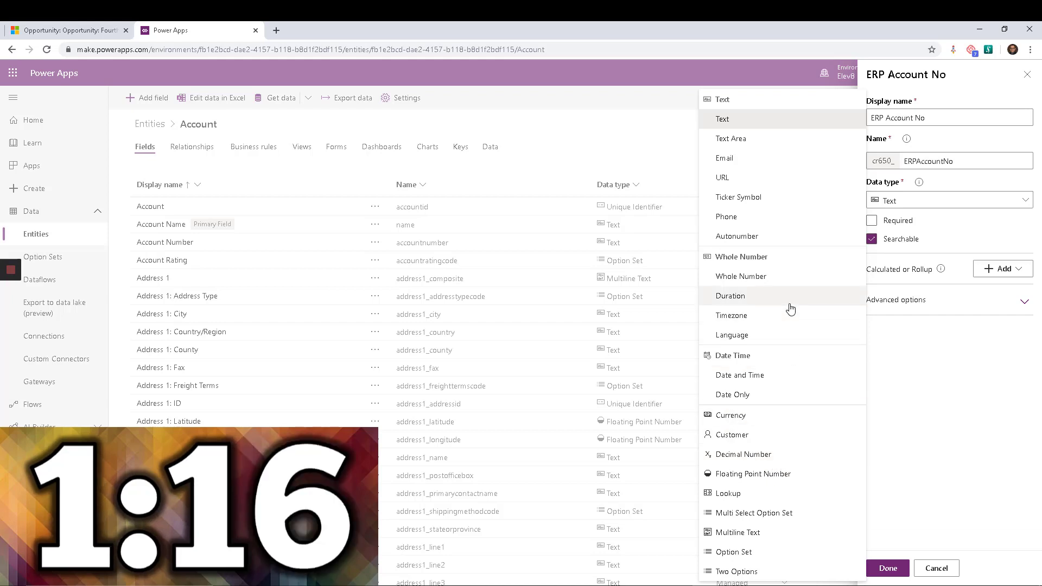
mouse_move(736, 236)
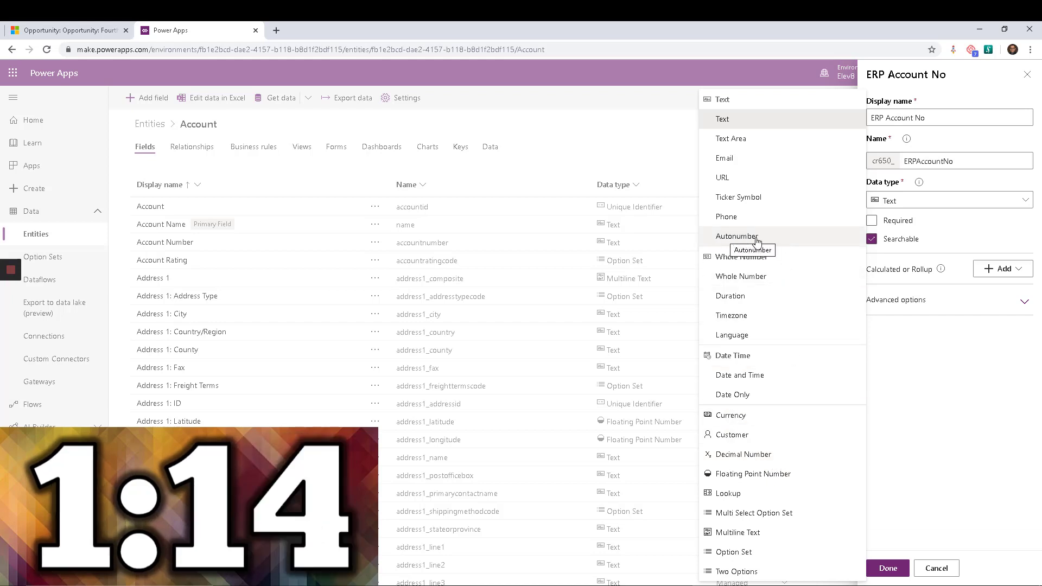
Set ERP Account No's data type to Autonumber.
left_click(736, 236)
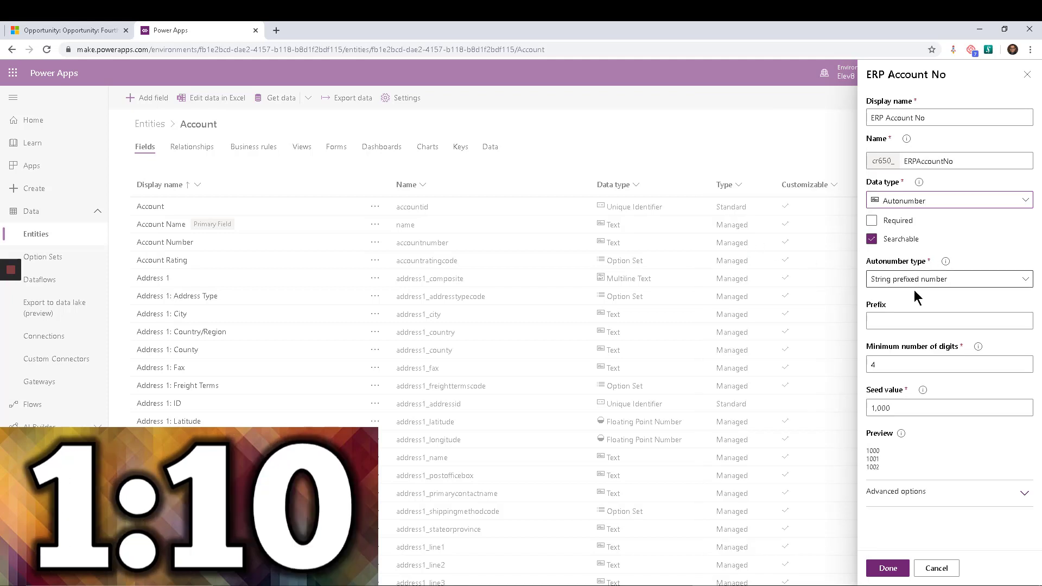
Give the autonumber prefix CUST and 6 minimum digits, then check the seed value.
left_click(948, 320)
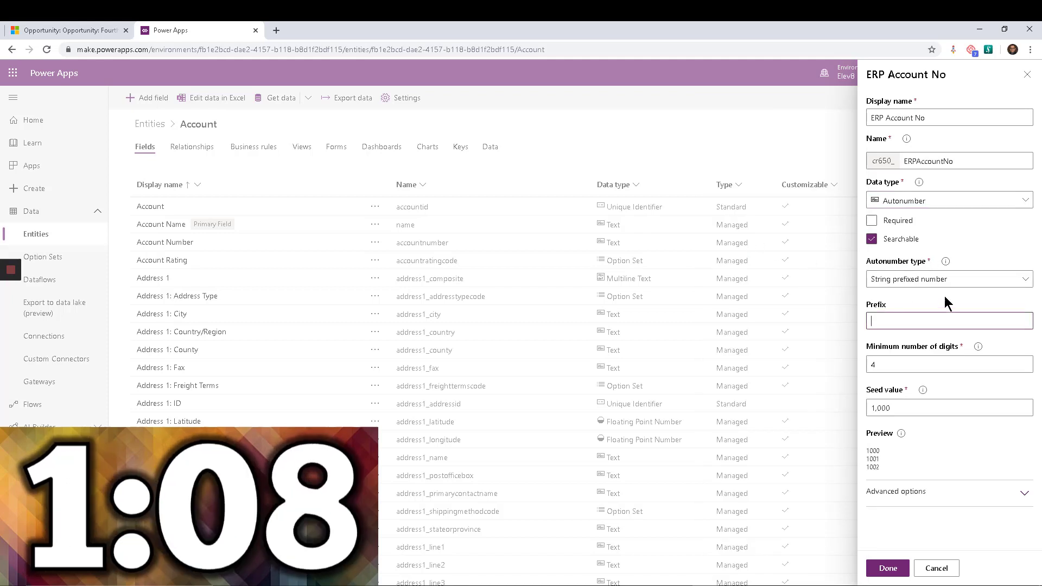
type("CUST")
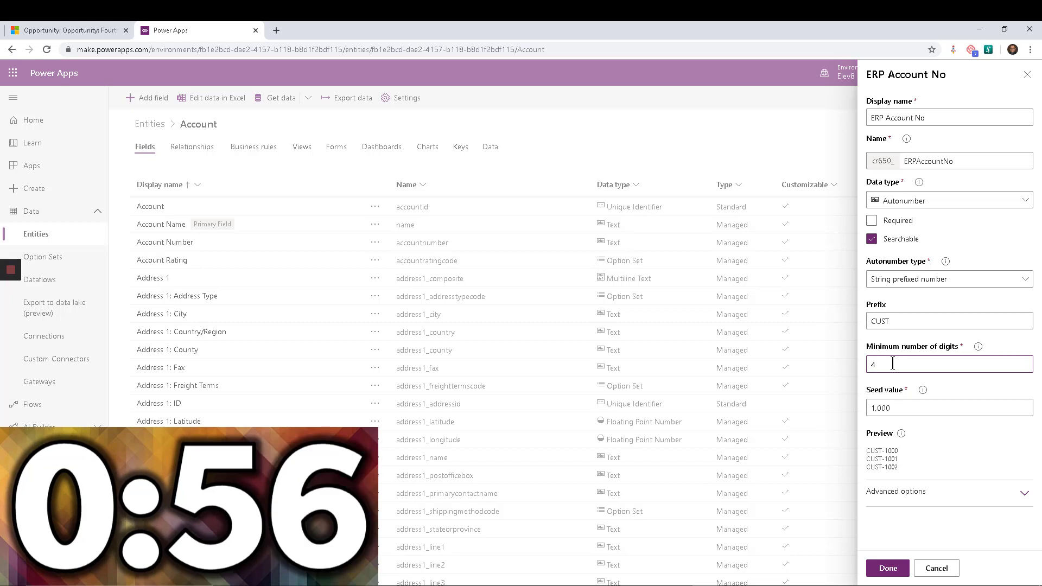
type("5")
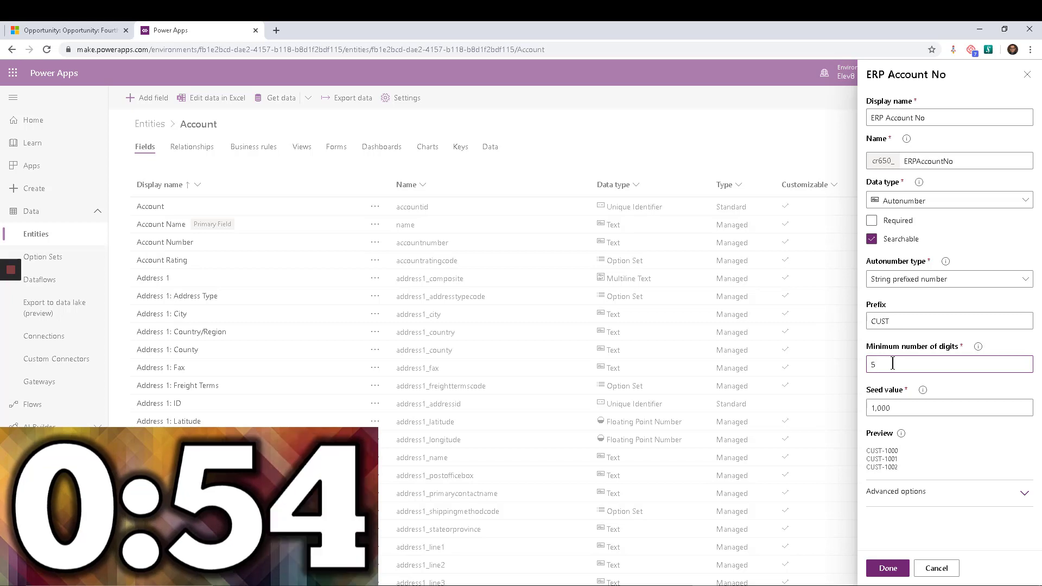
type("6")
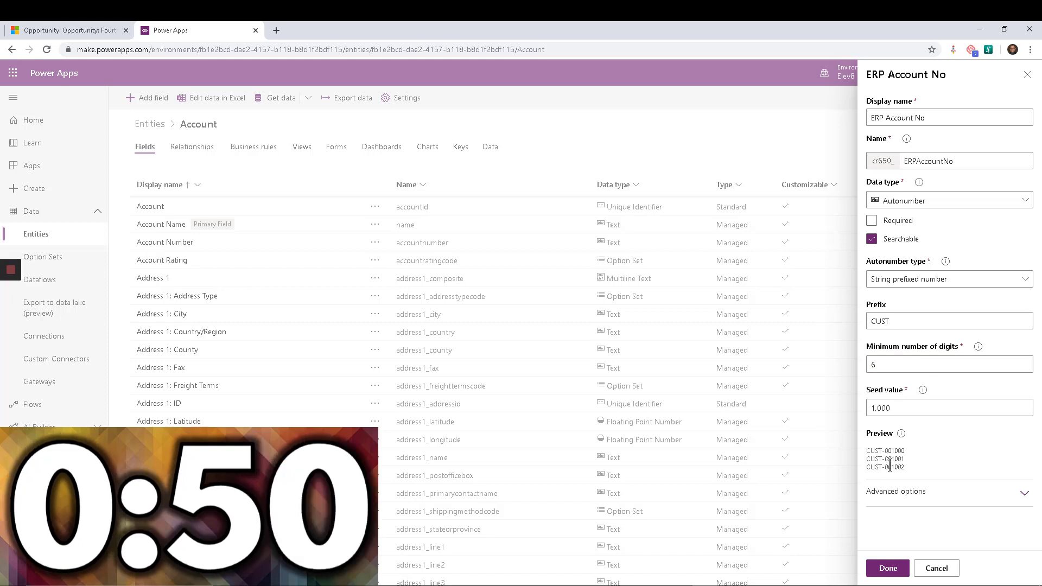
mouse_move(923, 470)
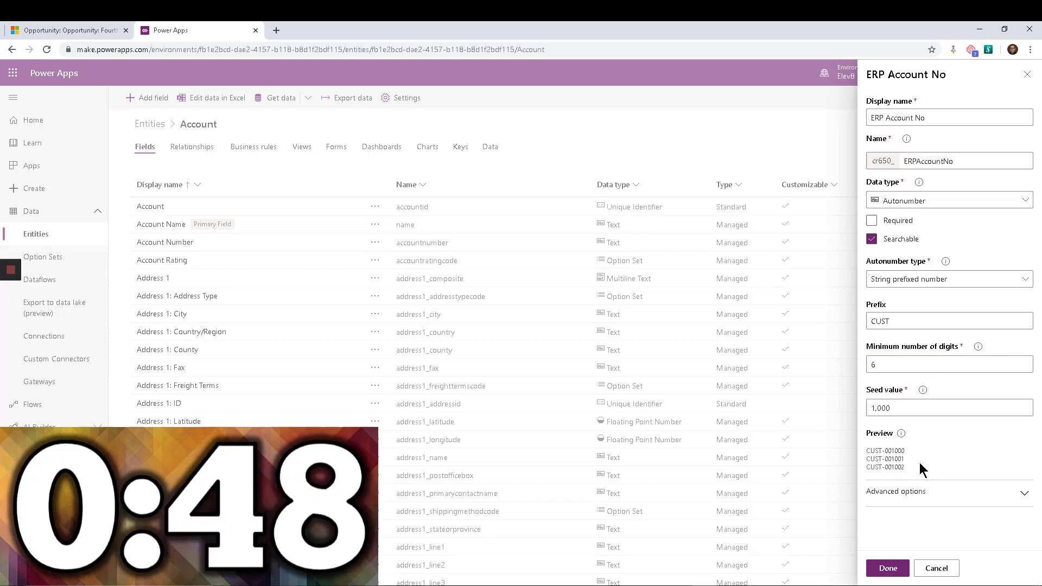
left_click(948, 408)
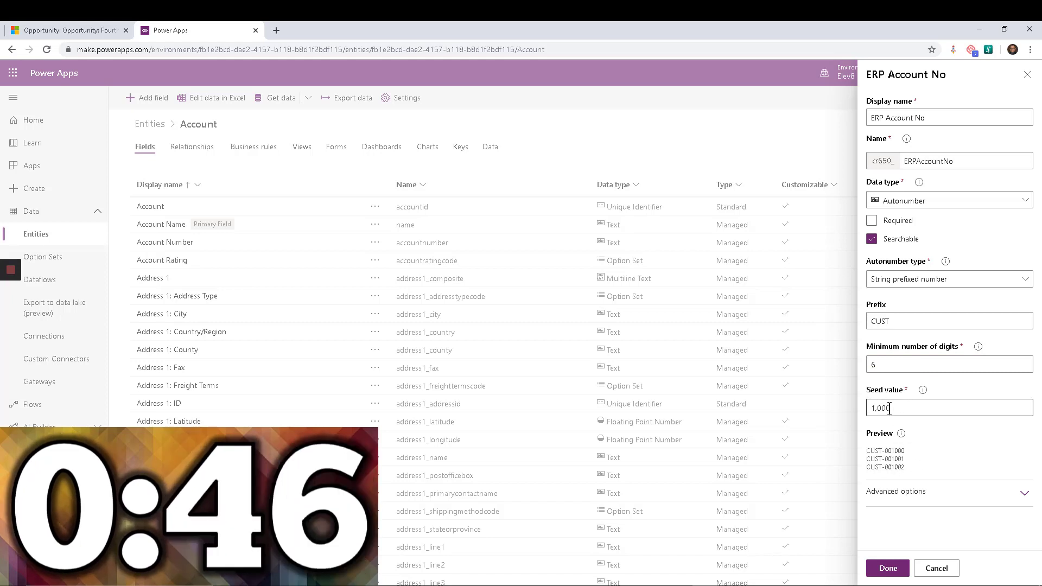
mouse_move(934, 438)
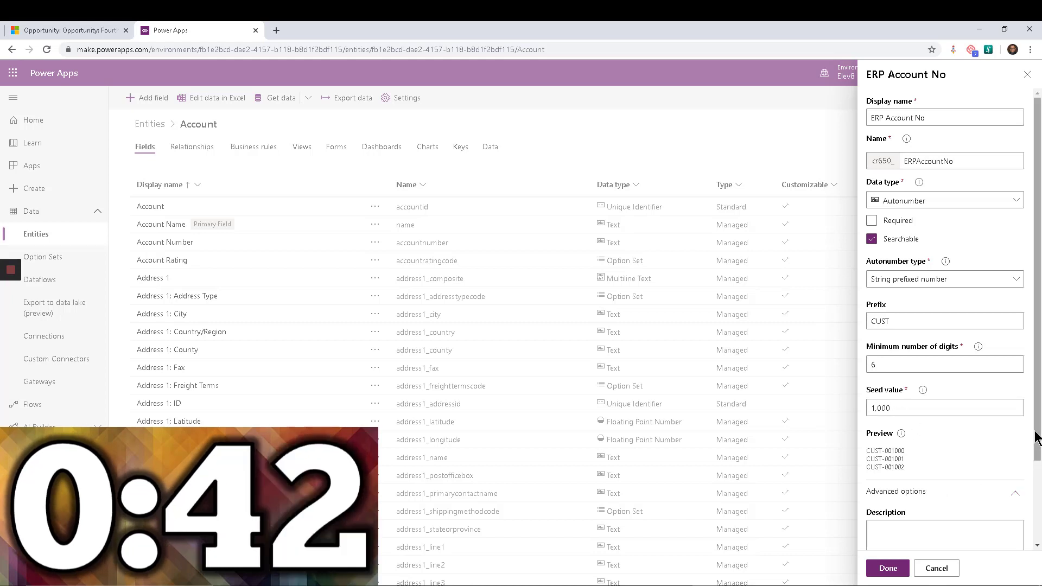
scroll("down", 3)
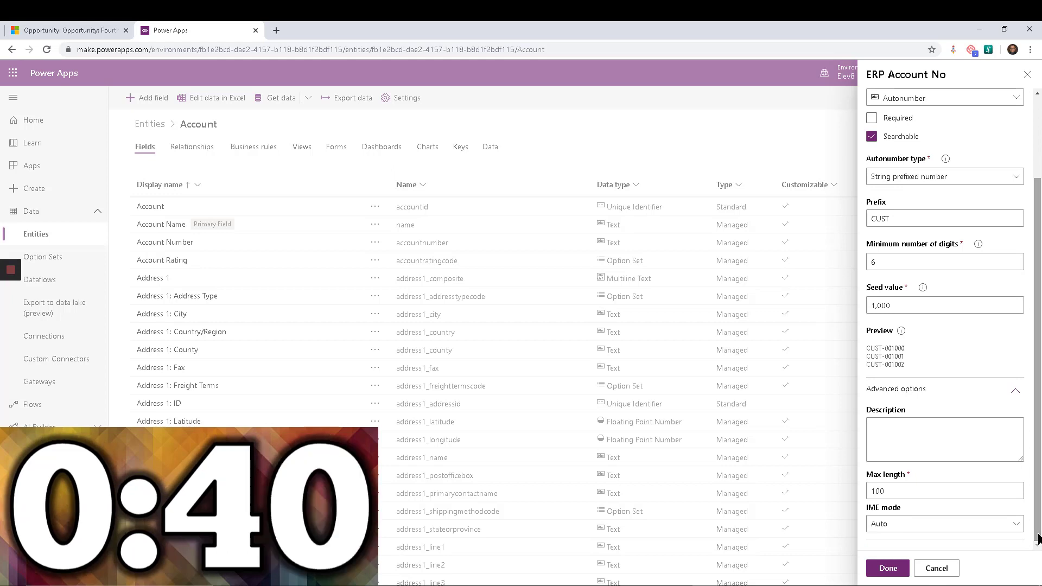
left_click(943, 490)
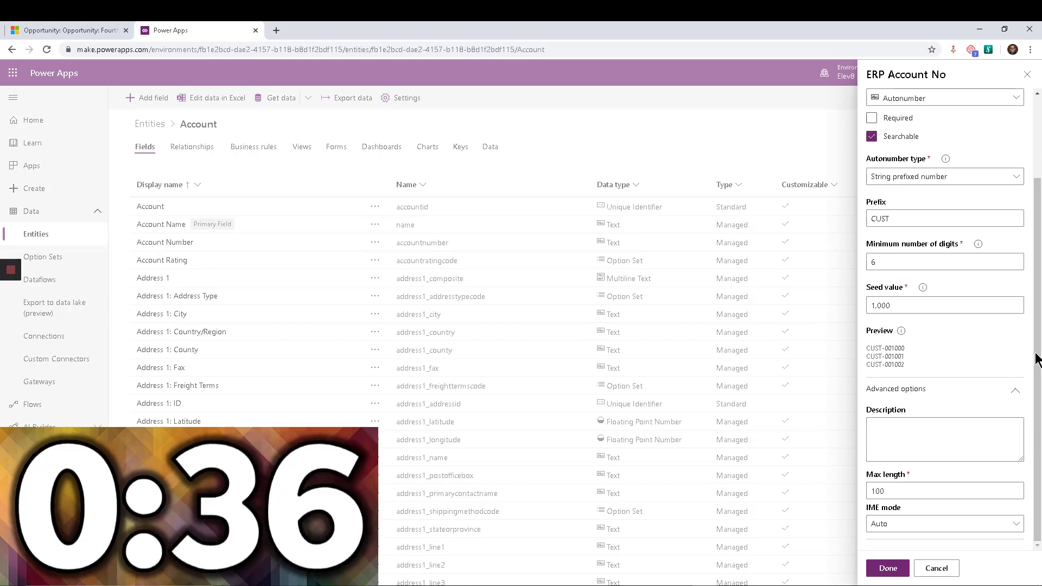
scroll("up", 3)
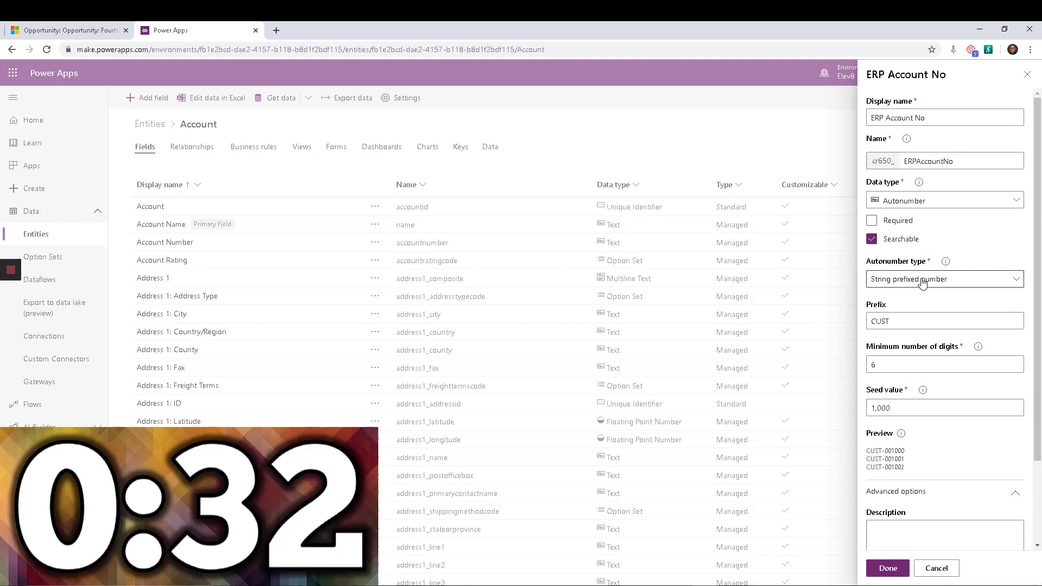
Switch to a Custom format CUST-{SEQNUM:6} with an appended UTC datetime.
left_click(943, 279)
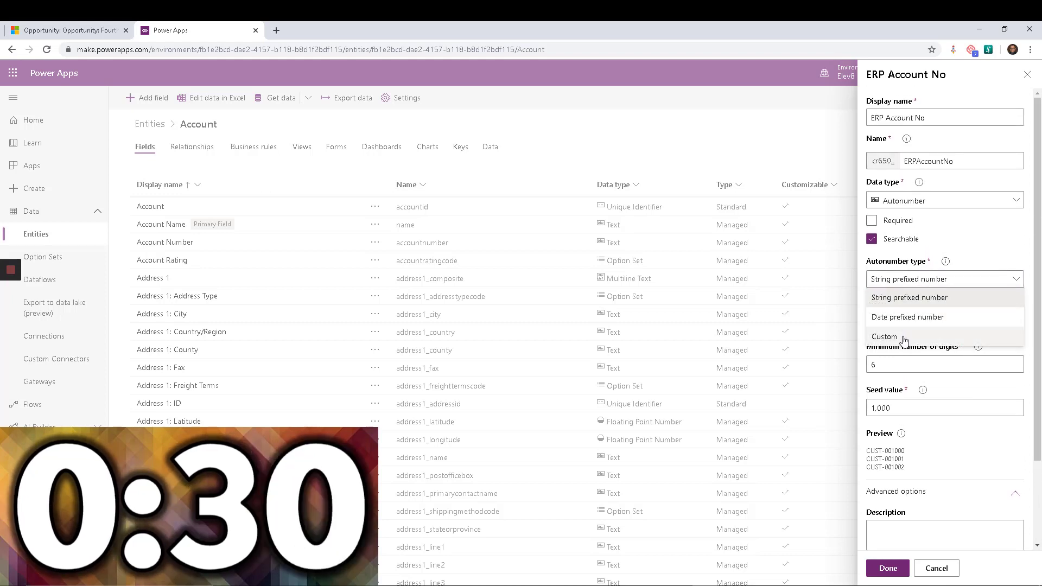
left_click(884, 336)
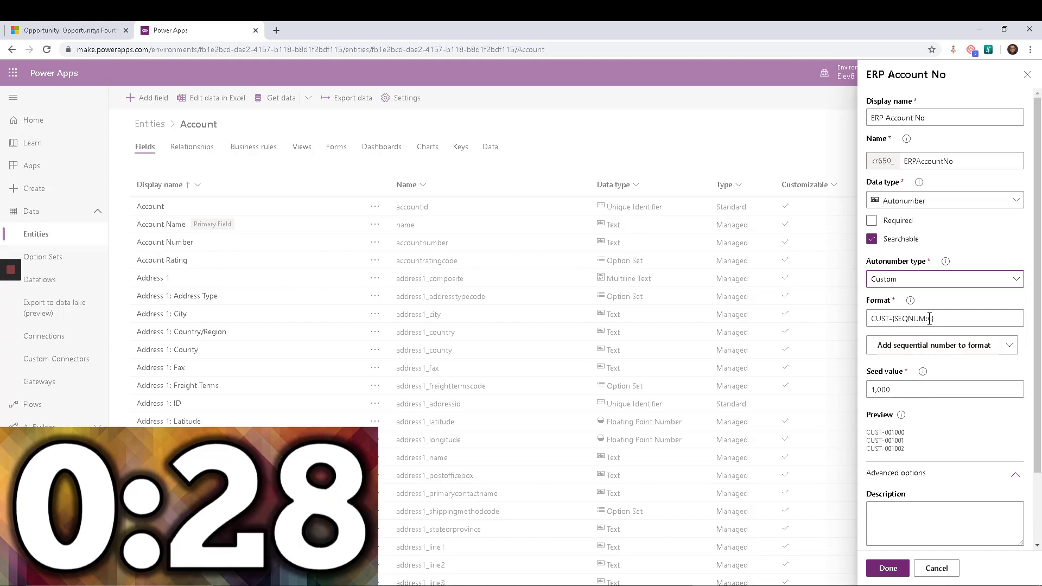
type("6")
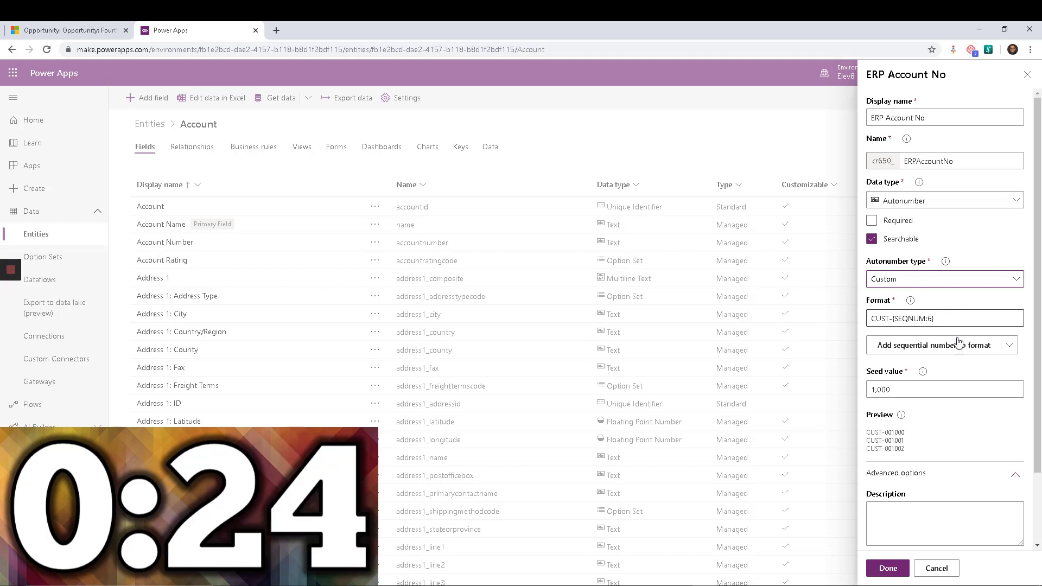
left_click(1006, 345)
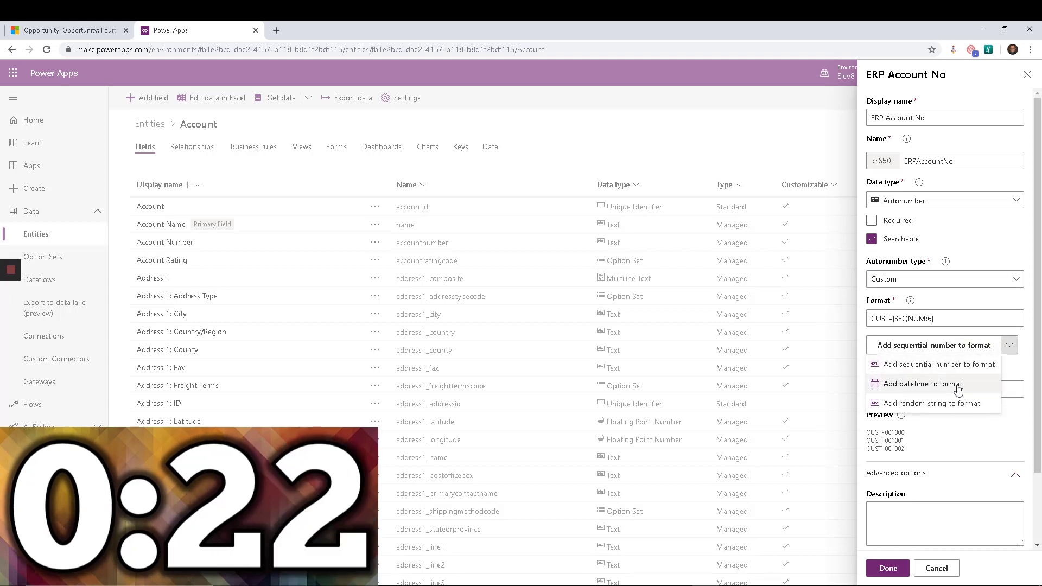
left_click(921, 384)
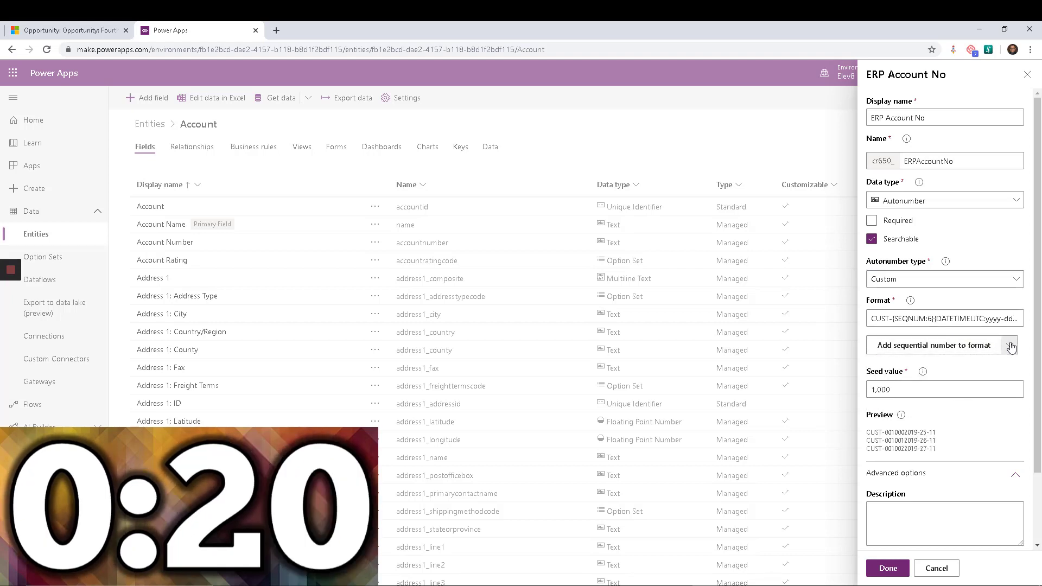